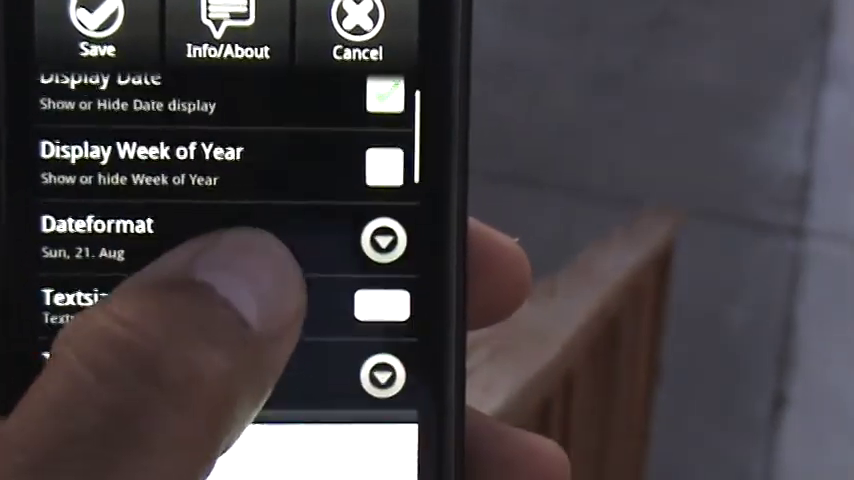
{"action": "scroll", "scroll_direction": "down", "scroll_amount": 3}
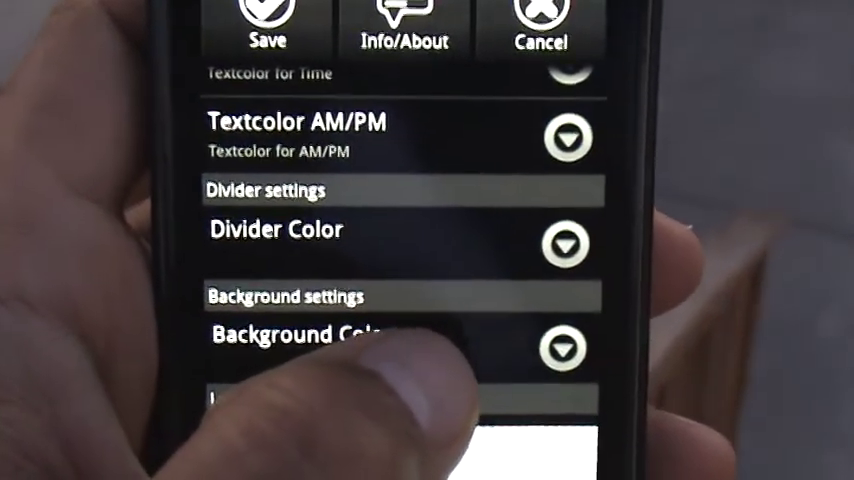
{"action": "scroll", "scroll_direction": "down", "scroll_amount": 3}
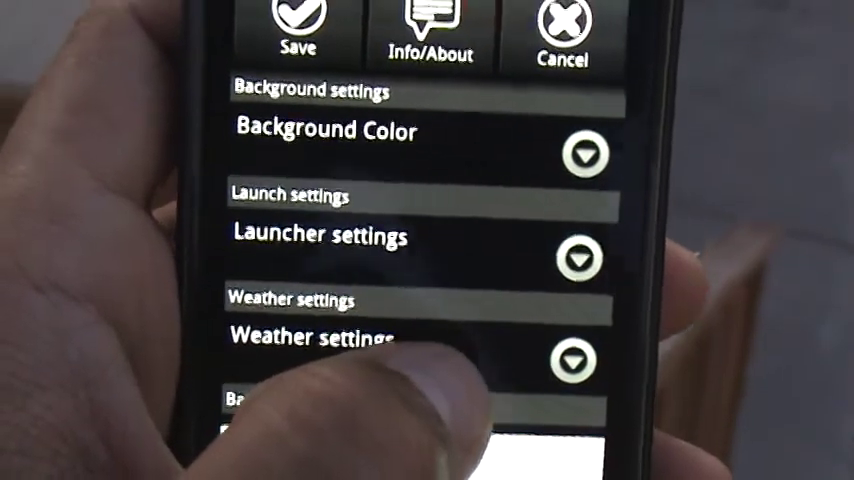
{"action": "scroll", "scroll_direction": "down", "scroll_amount": 3}
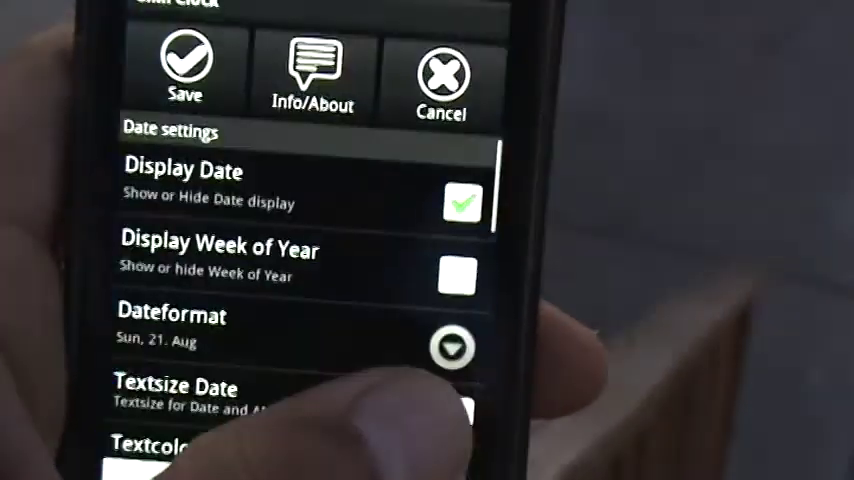
{"action": "scroll", "scroll_direction": "down", "scroll_amount": 3}
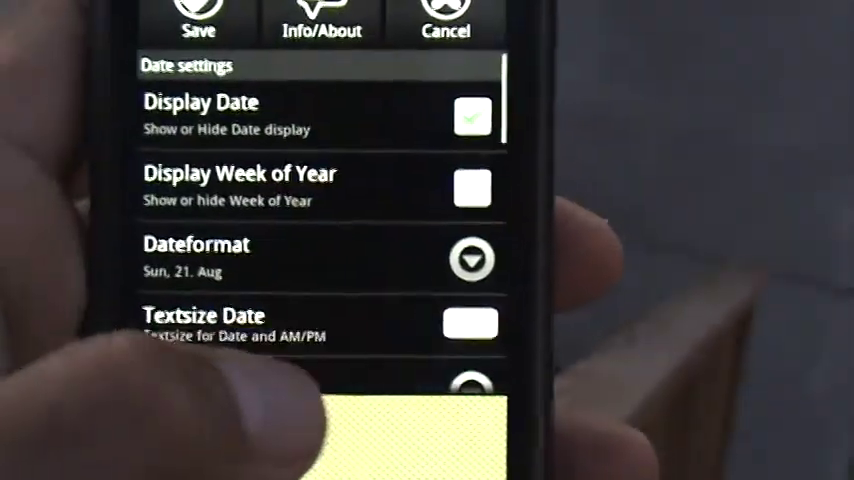
{"action": "scroll", "scroll_direction": "down", "scroll_amount": 3}
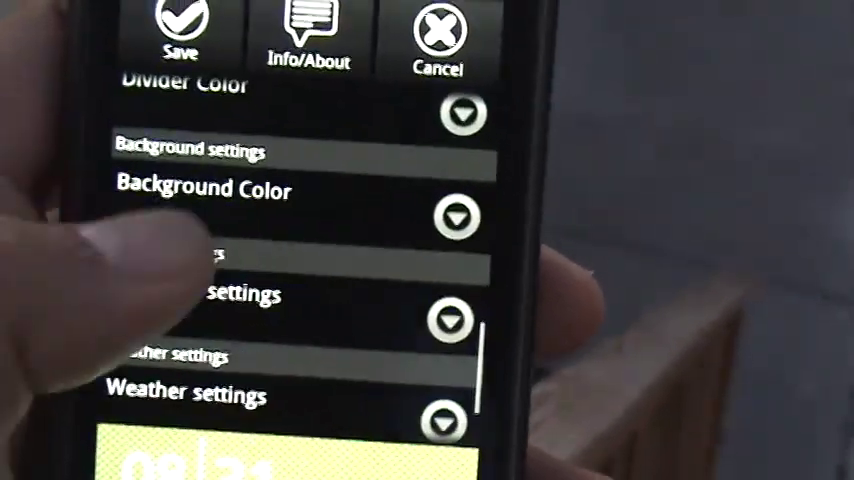